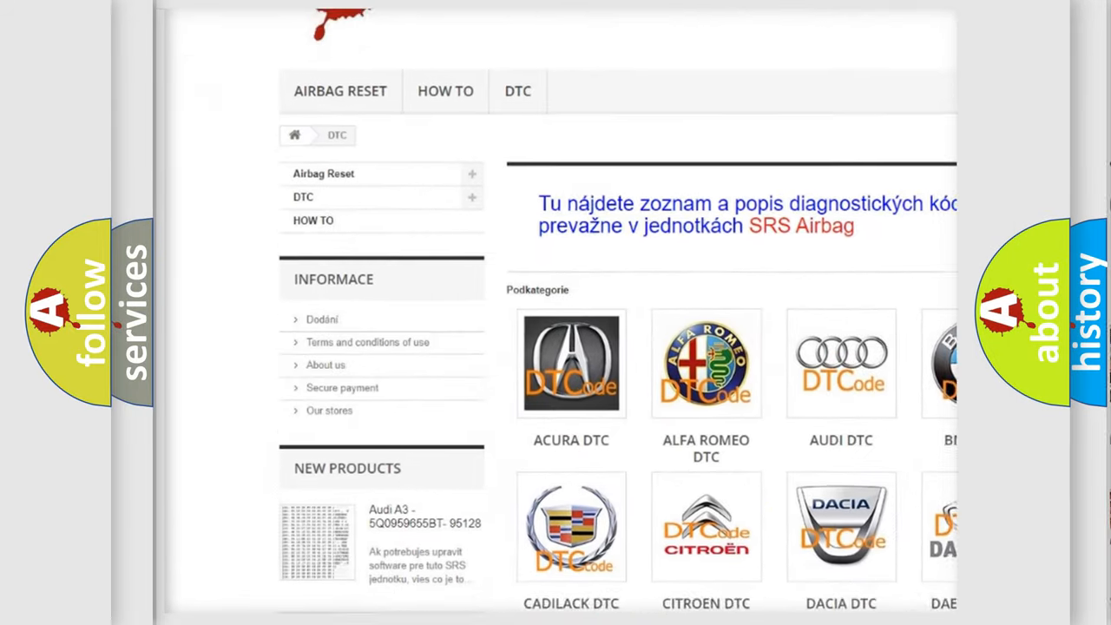
pyautogui.scroll(-3)
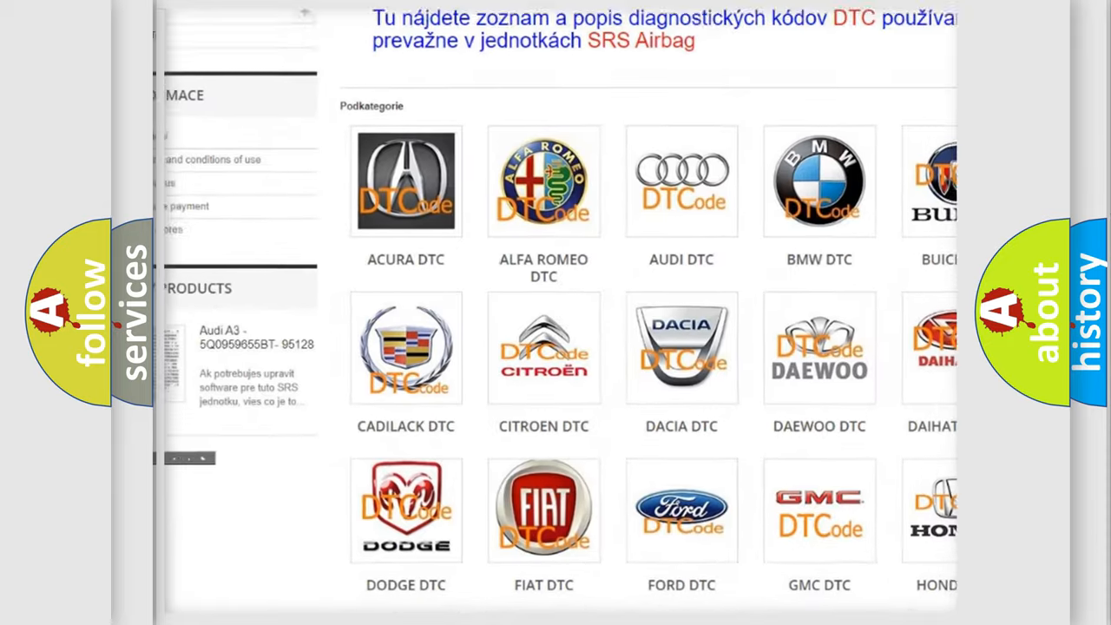
pyautogui.scroll(-3)
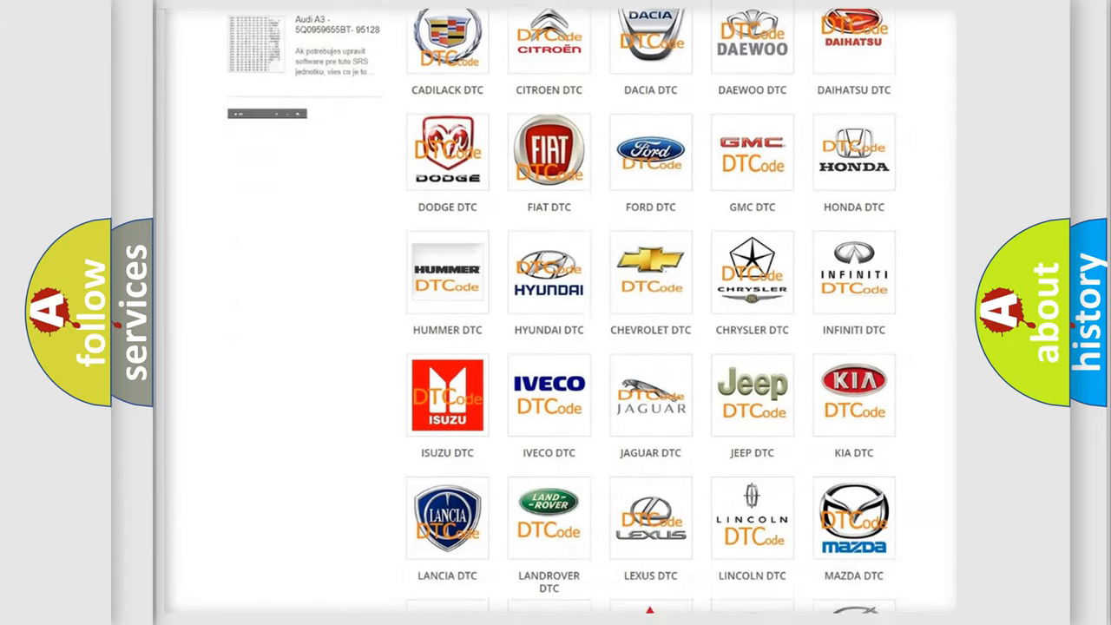
pyautogui.scroll(-3)
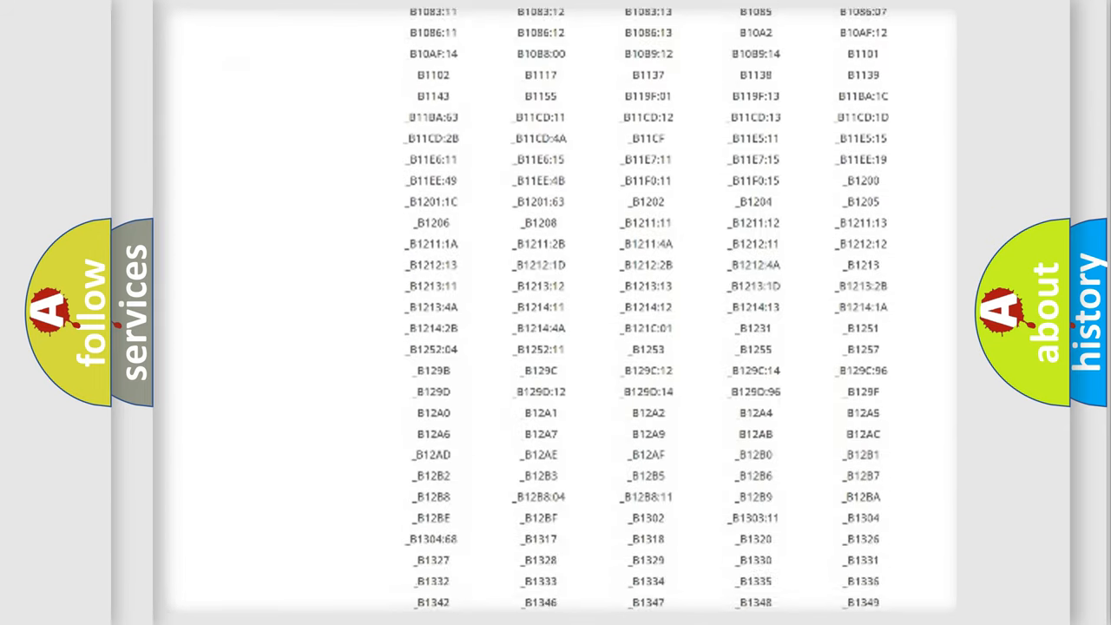
pyautogui.scroll(-3)
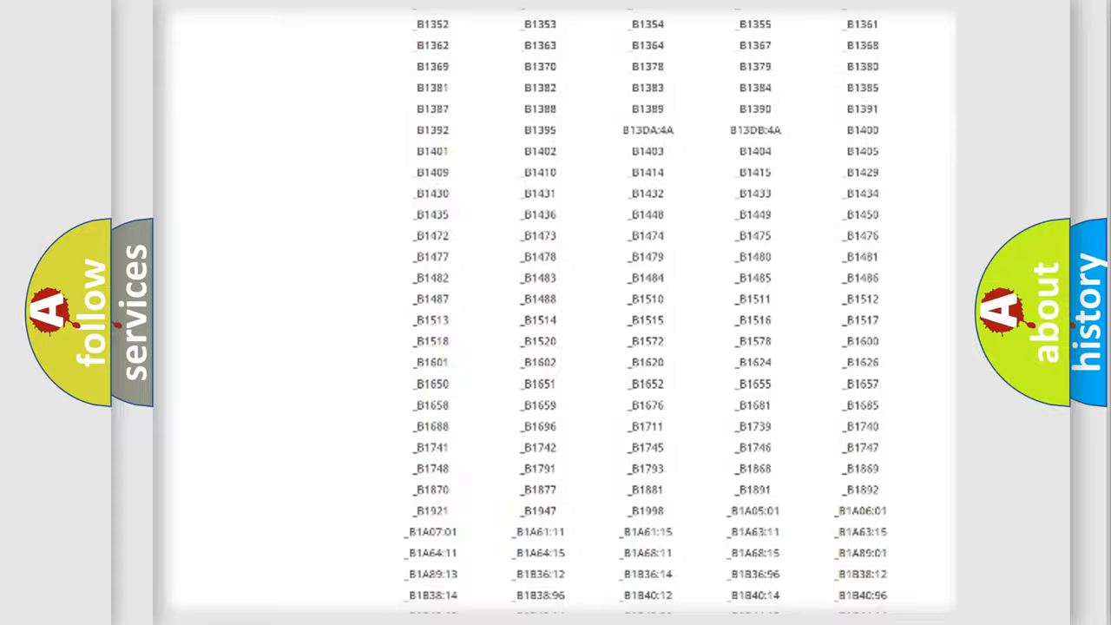